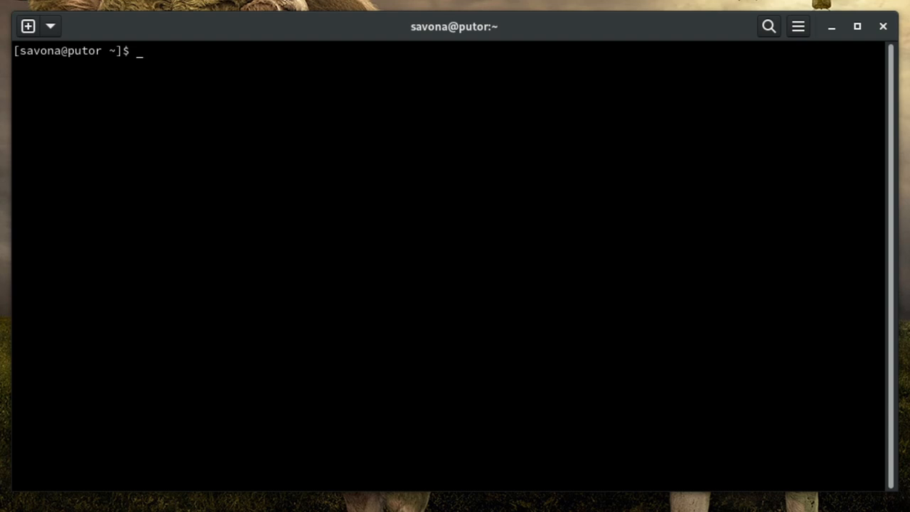
Run podman ps to confirm the unifidev container is up and healthy.
type("podman ps")
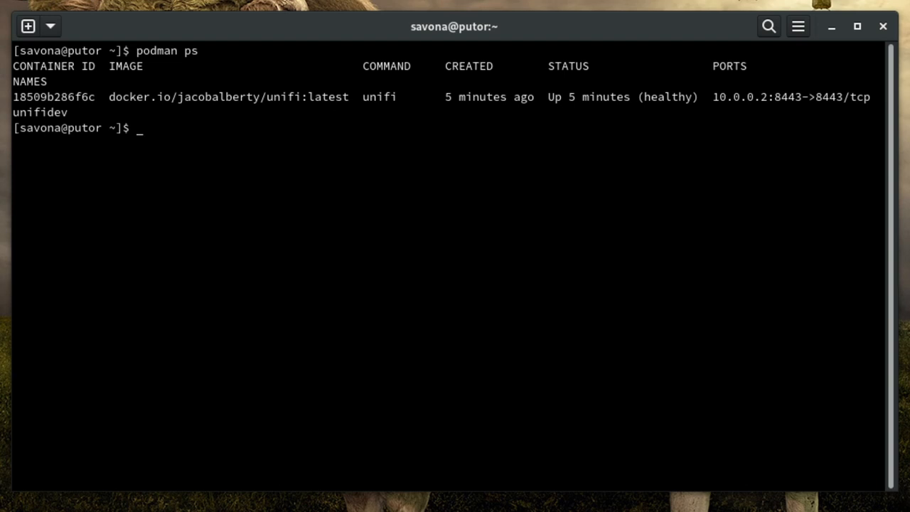
Run podman generate systemd --new --name unifidev and read the printed unit file.
type("podman")
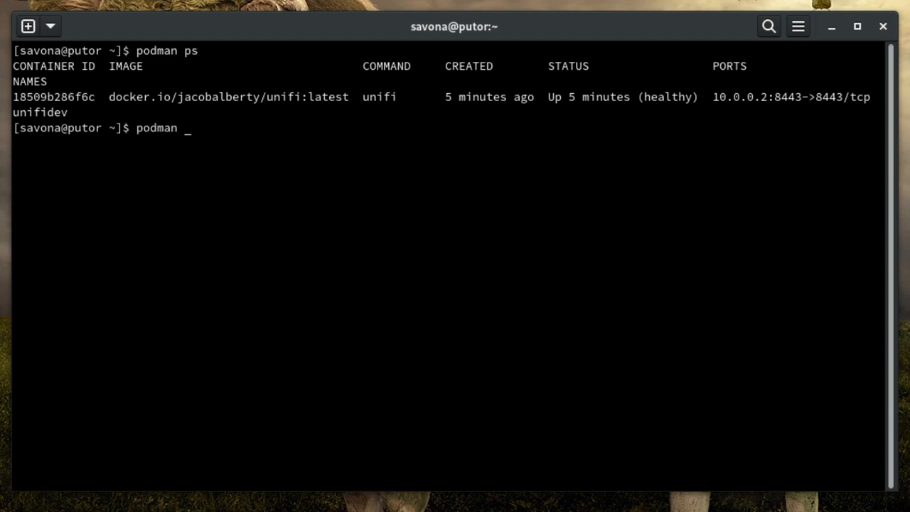
type("generate")
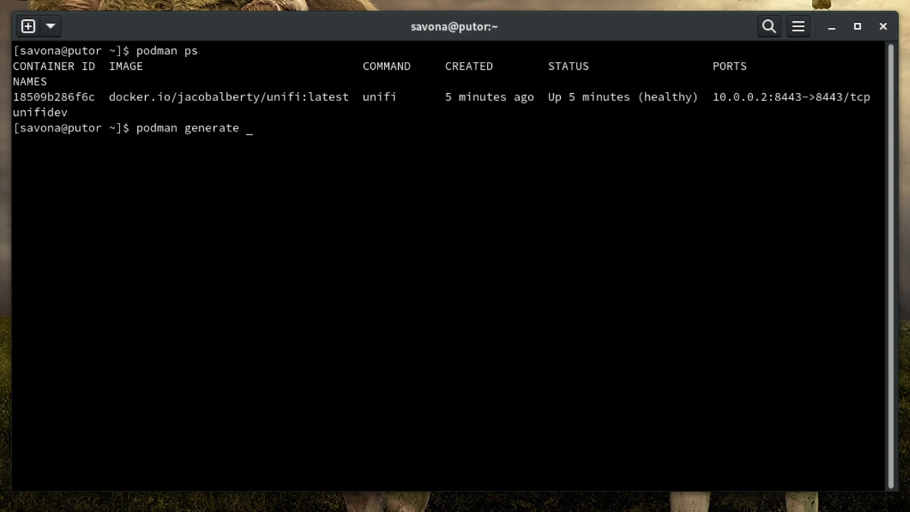
type("systemd")
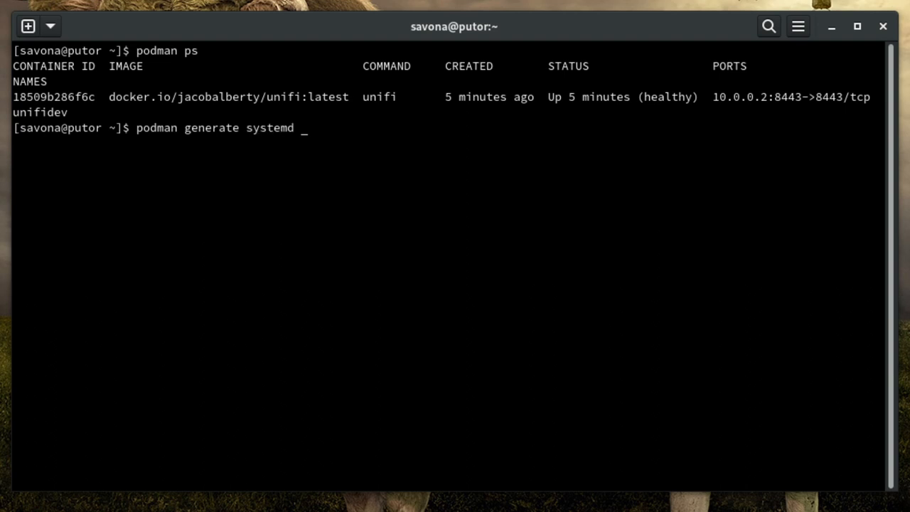
type("--n")
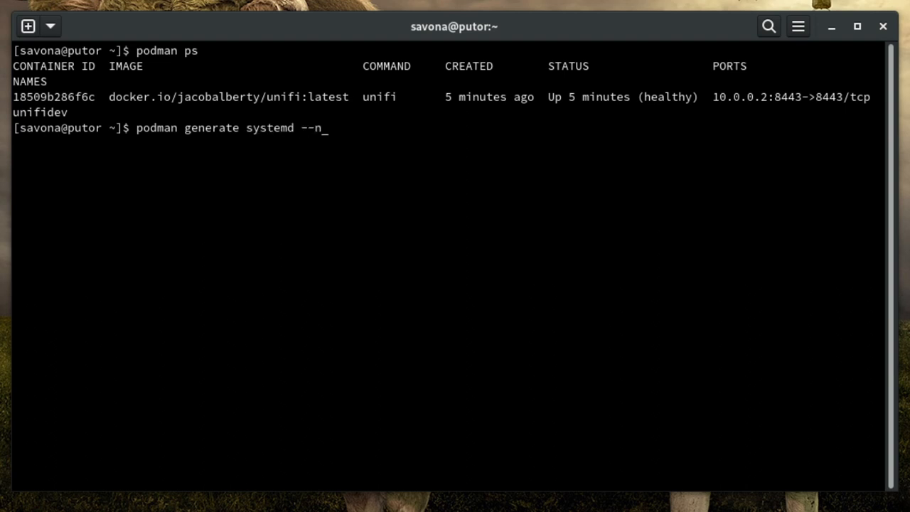
type("ew --na")
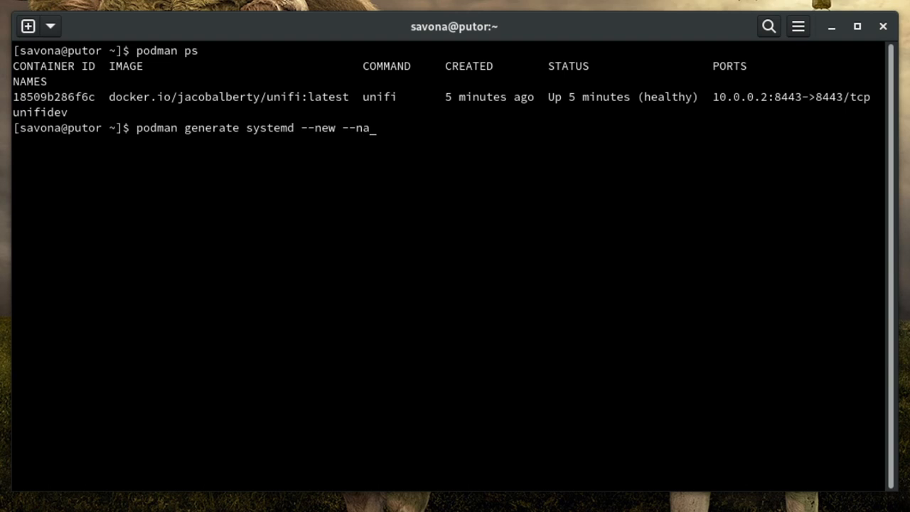
type("me unifi")
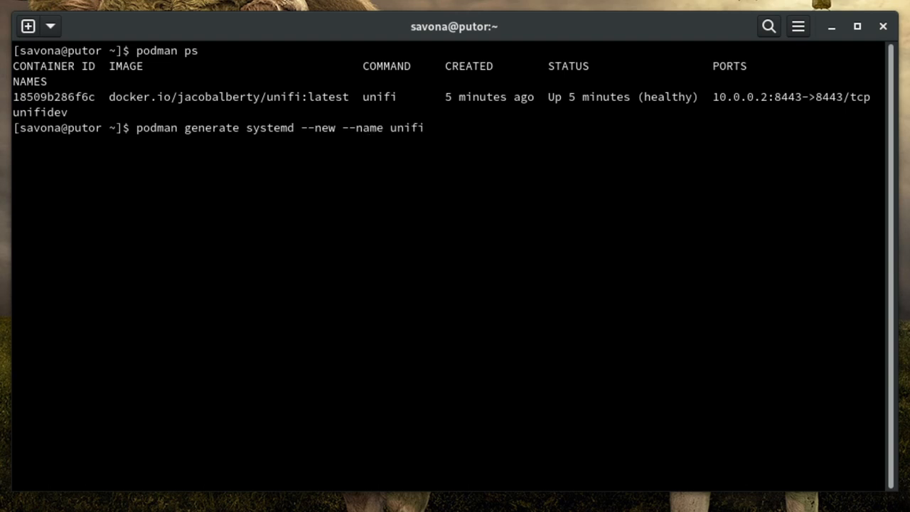
type("dev")
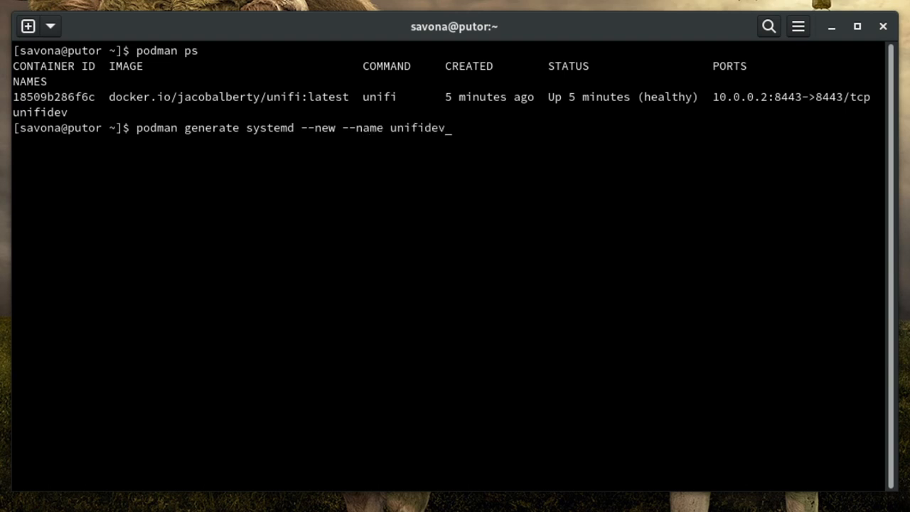
key("Return")
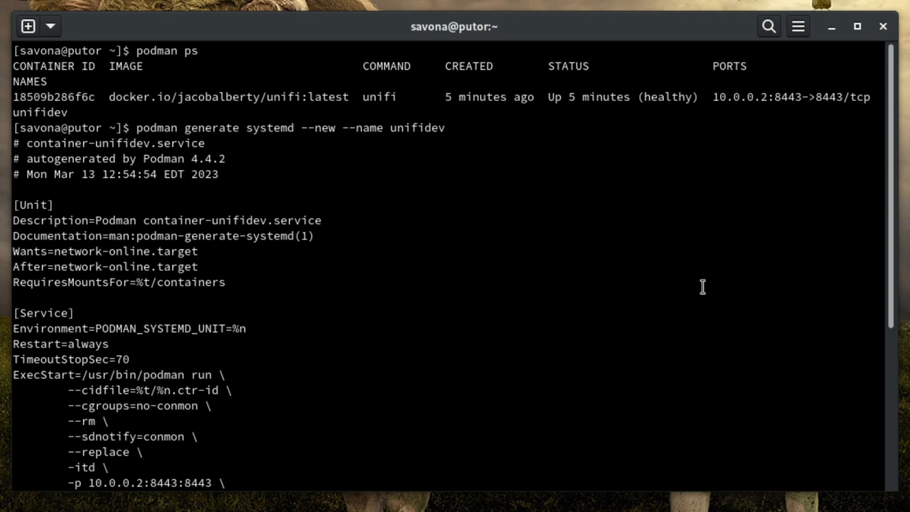
scroll("down", 3)
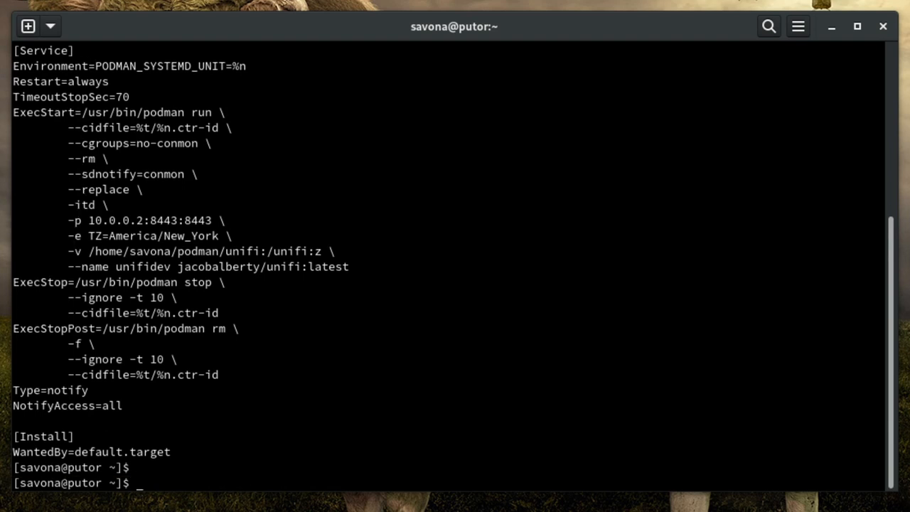
Redirect the generated unifidev unit into ~/.config/systemd/user/unifi.service.
type("podman generate systemd --new --name unifidev >")
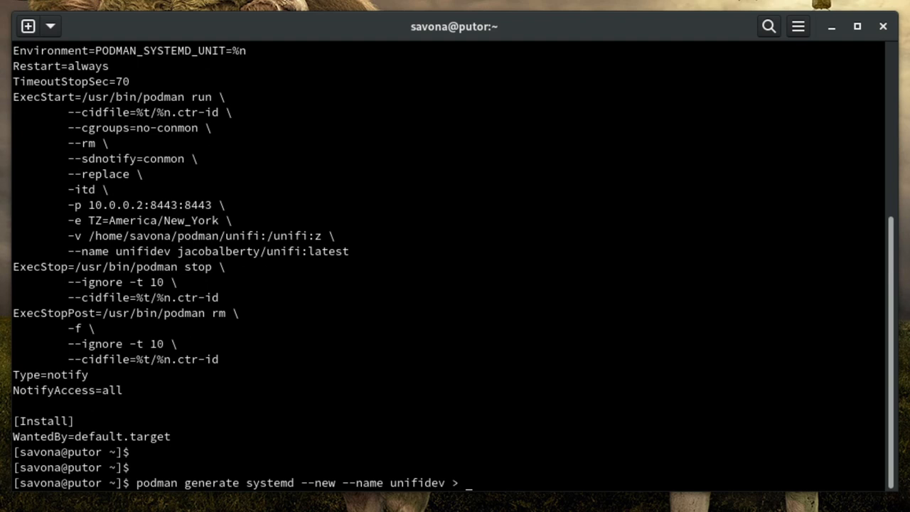
type("~/.config/")
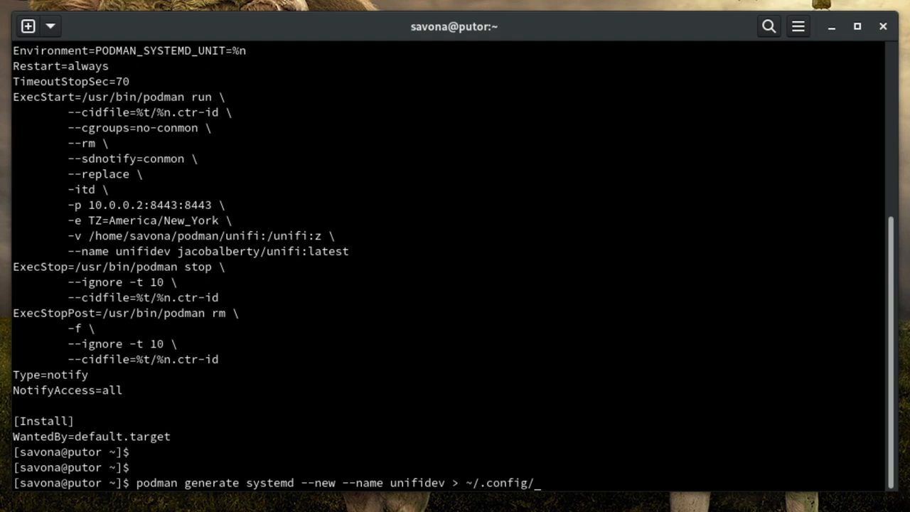
type("systemd/")
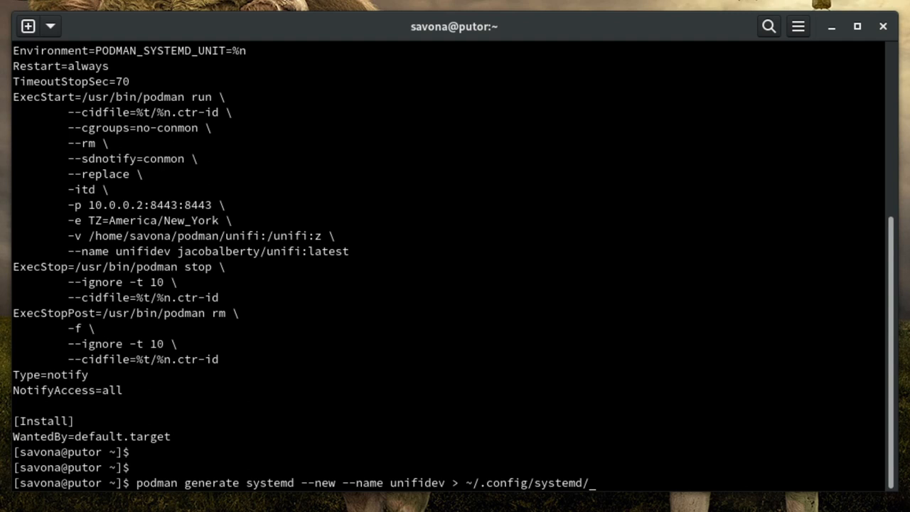
type("user/")
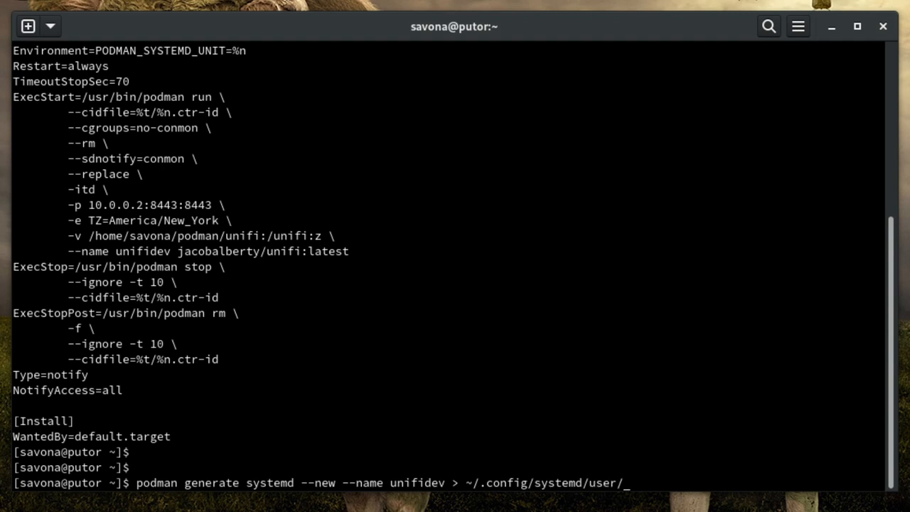
type("unifi.")
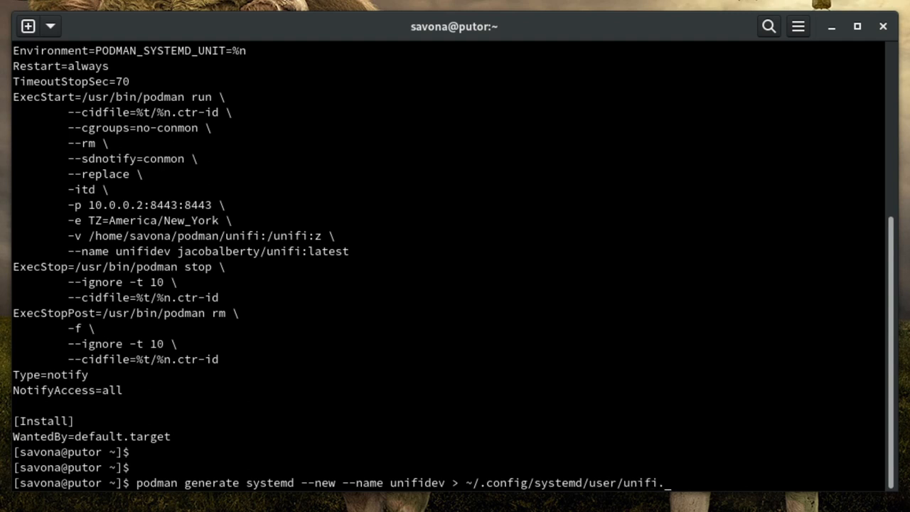
type("serv")
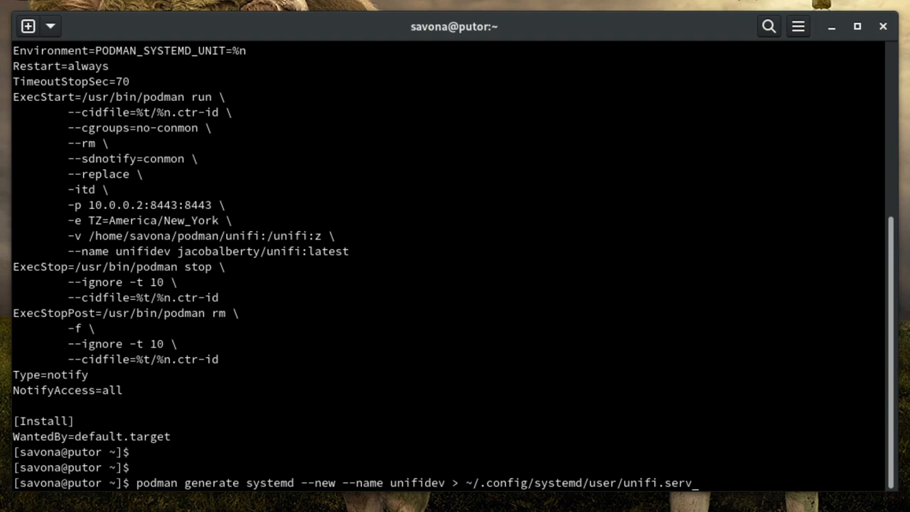
type("ice")
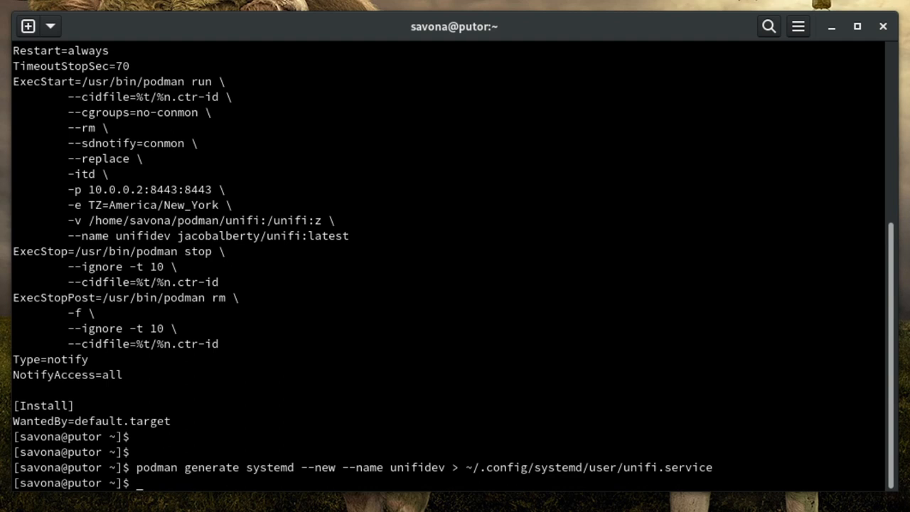
scroll("down", 3)
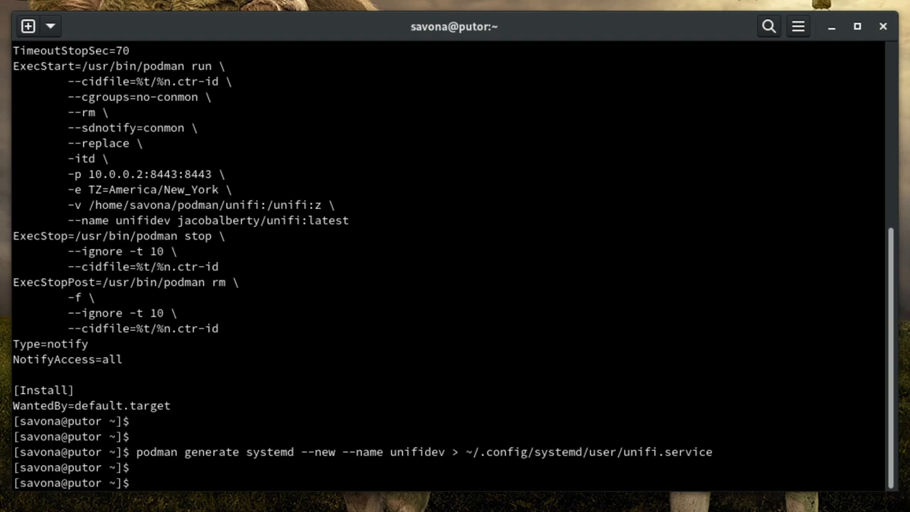
Set ~/.config/systemd/user/unifi.service to mode 644 with chmod.
type("c")
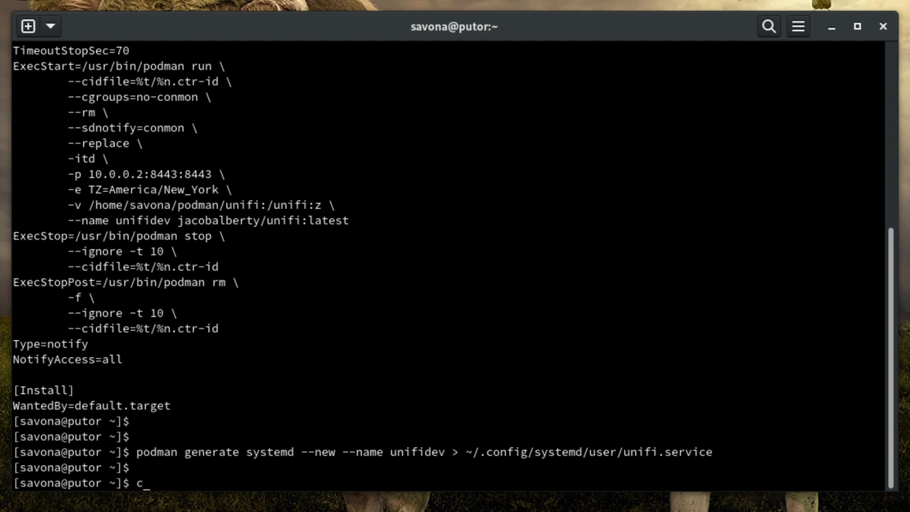
type("hmod 644")
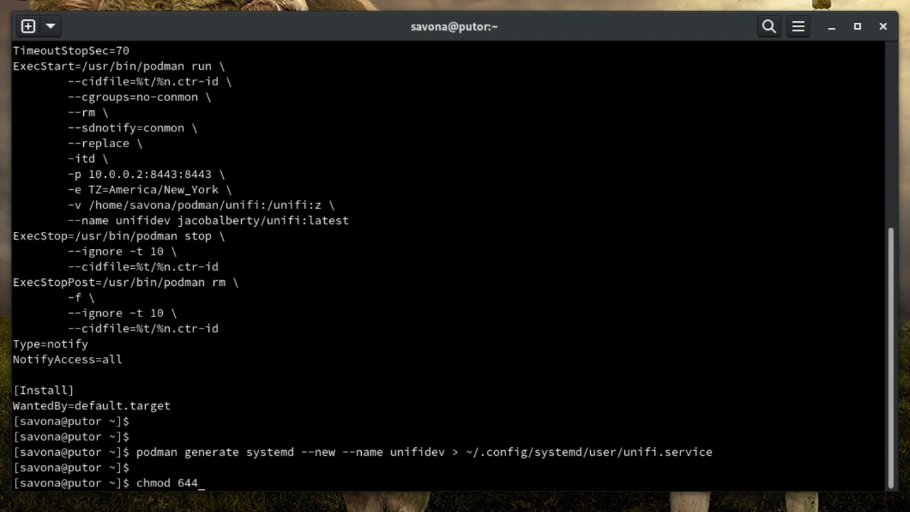
type("~/.config/sys")
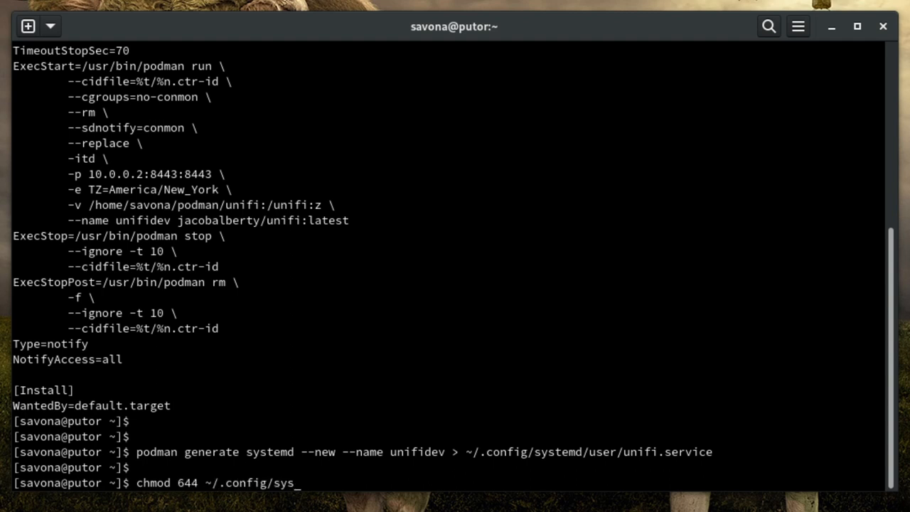
type("temd/")
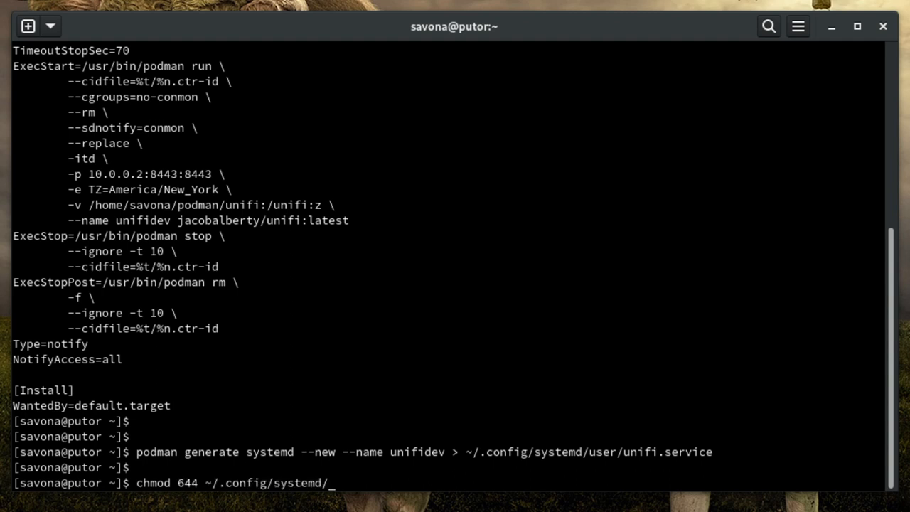
type("user/unifi.service")
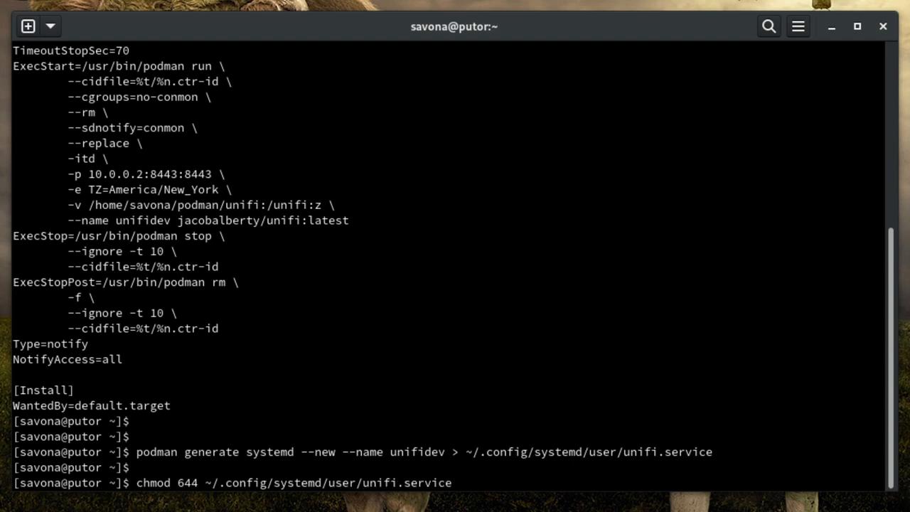
key("Return")
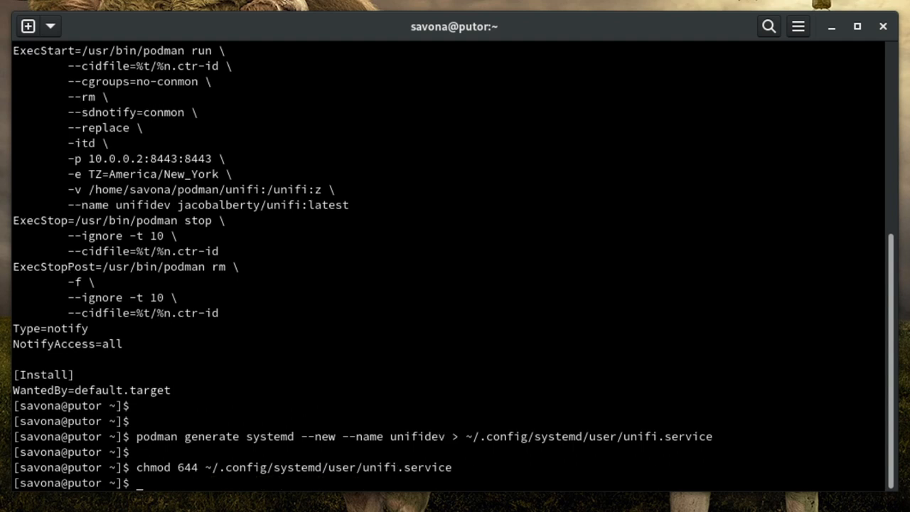
Restore the default SELinux context on unifi.service with restorecon.
type("restor")
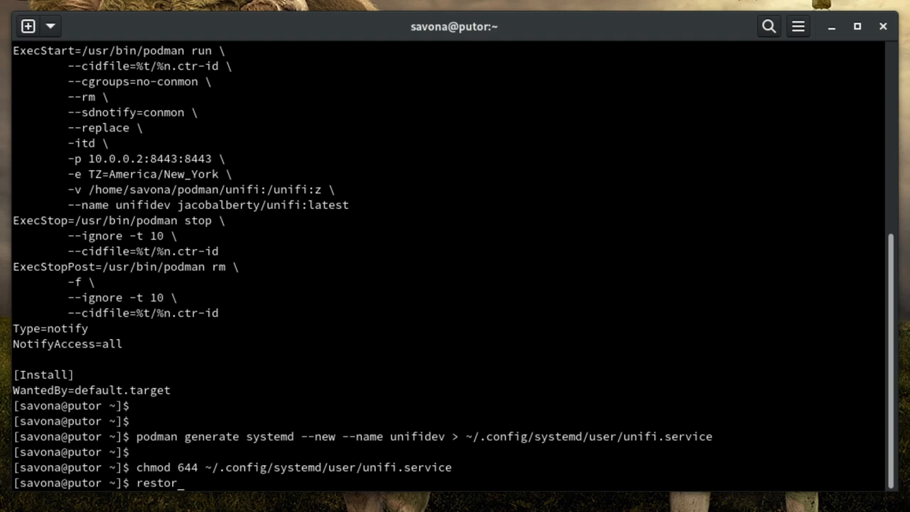
type("econ")
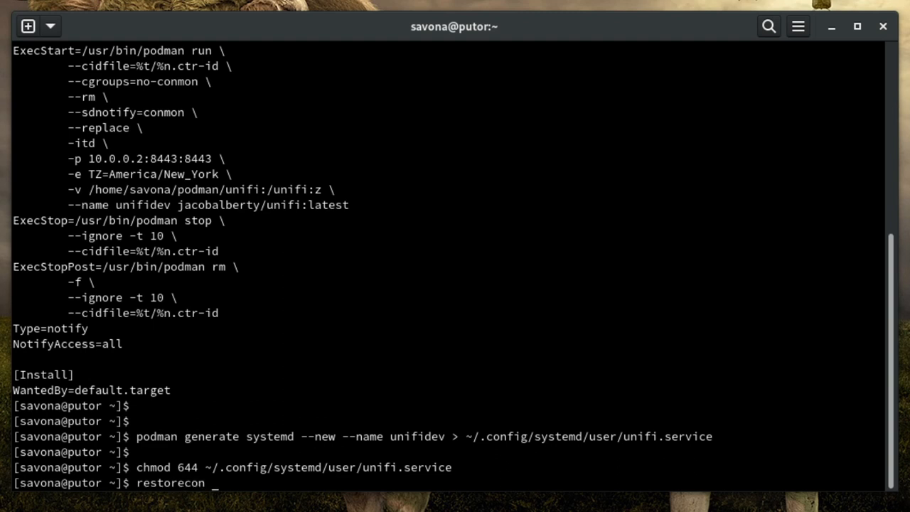
type("~/.config/systemd/")
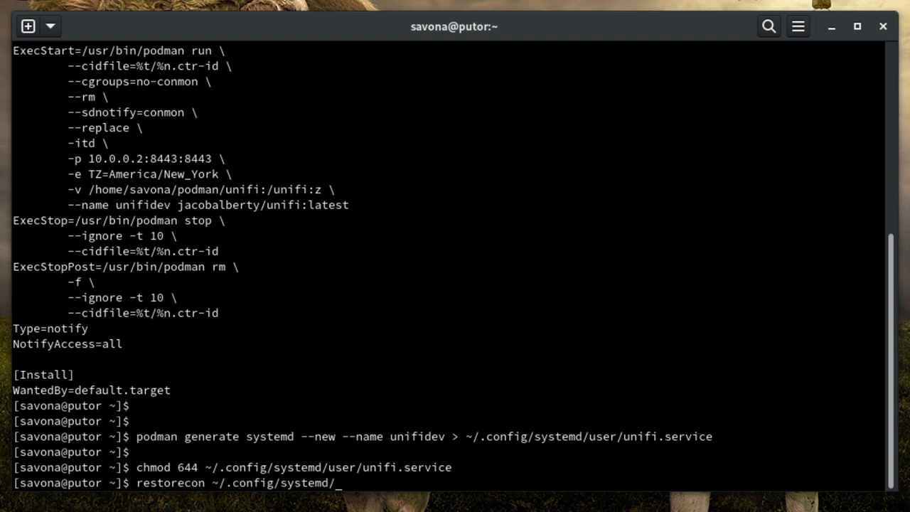
type("user/unifi.service")
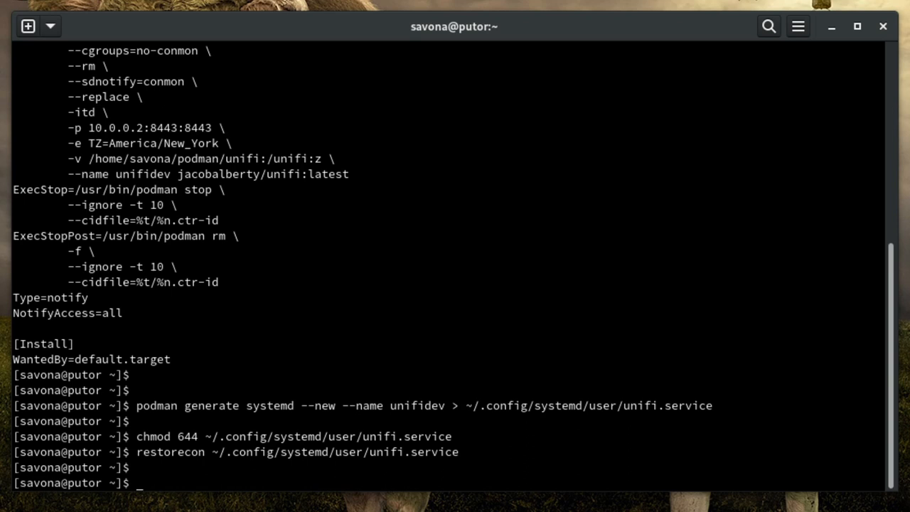
Reload the user systemd configuration with systemctl --user daemon-reload.
type("systemctl")
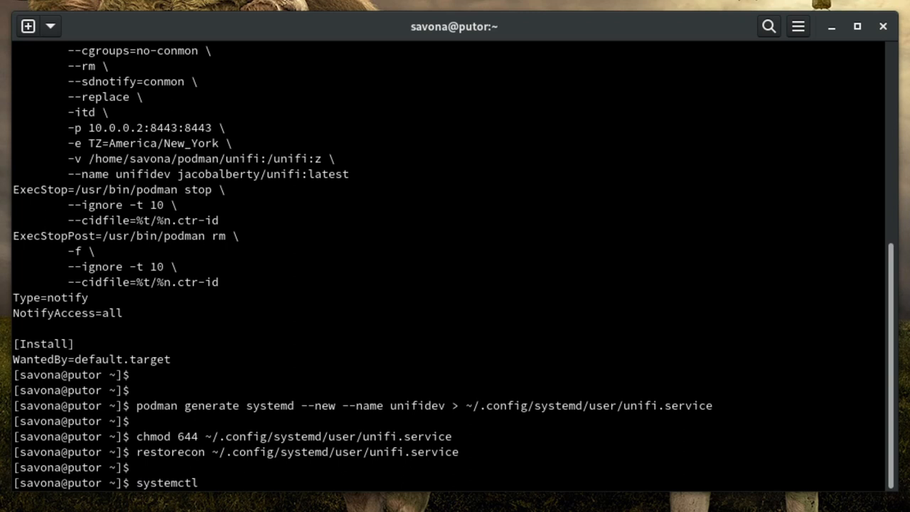
type("--user daemon-reload")
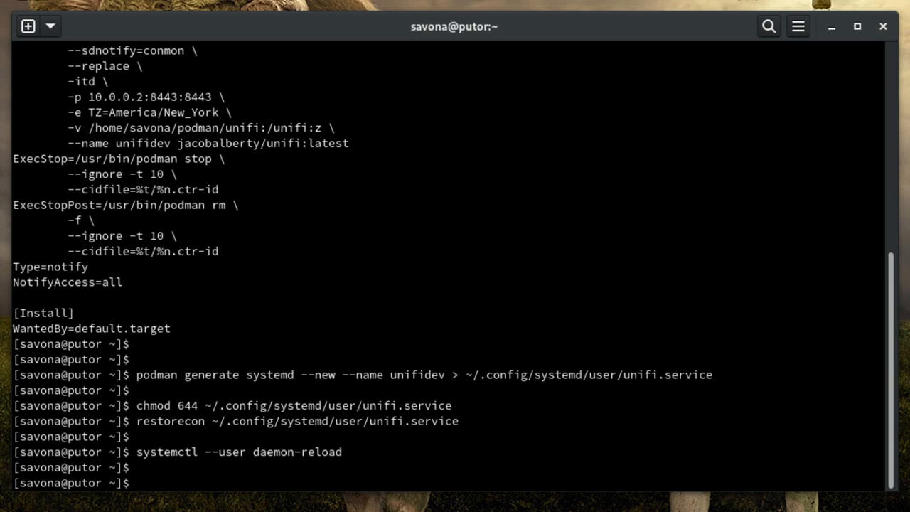
Enable unifi.service for the user, creating its default.target symlink.
type("syst")
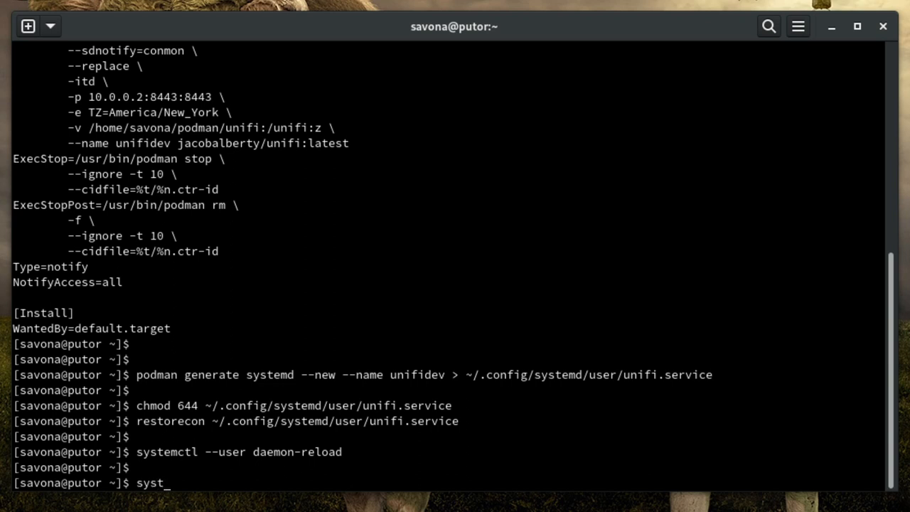
type("emctl")
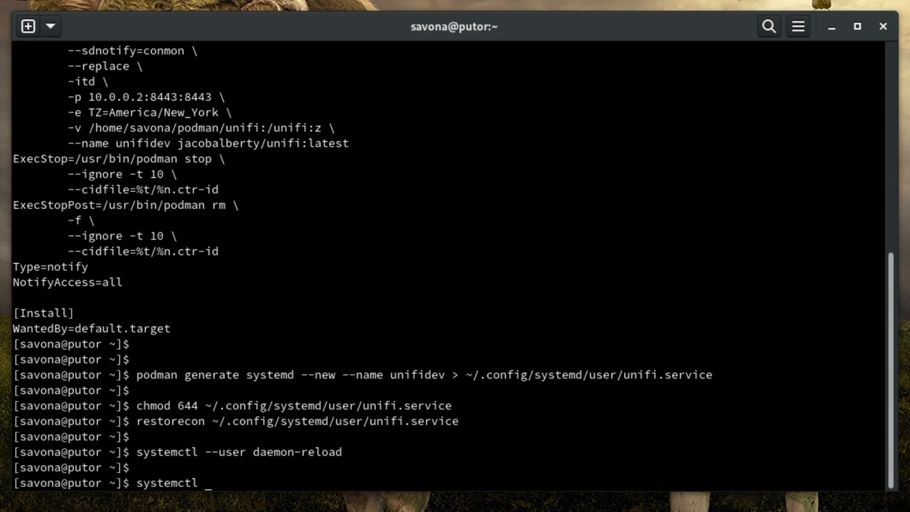
type("--user")
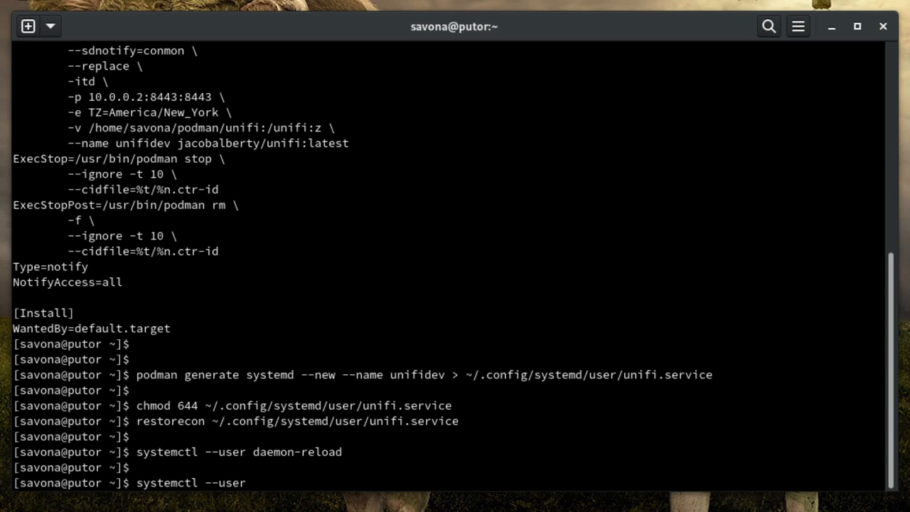
type("enable unifi.s")
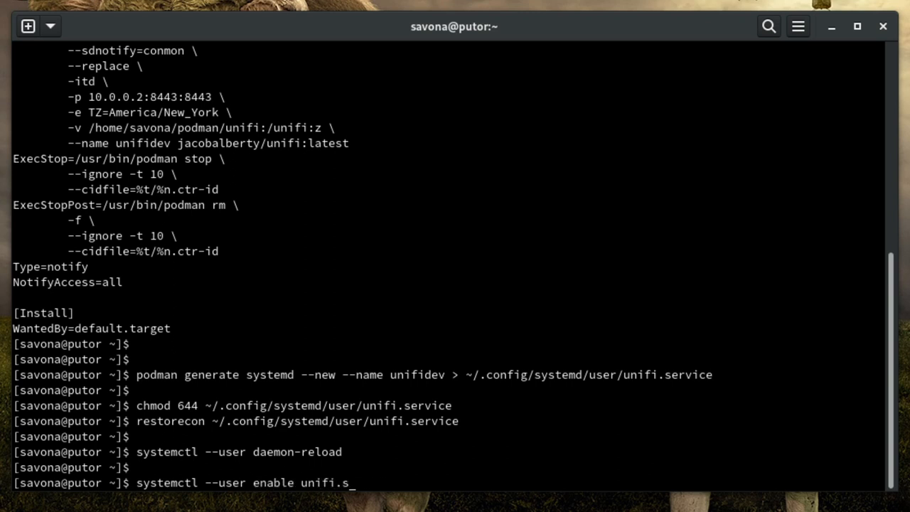
key("Return")
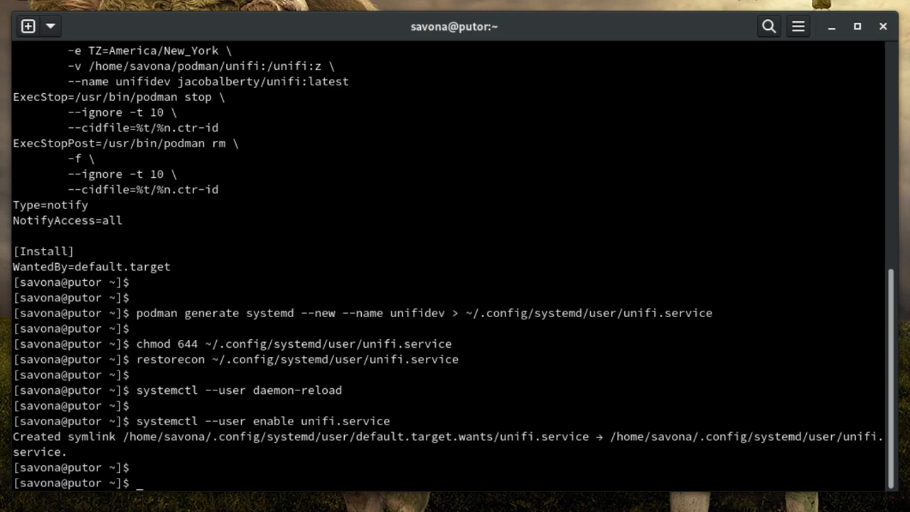
Show systemctl --user status unifi.service, confirming it is loaded and enabled but inactive.
type("systemctl status")
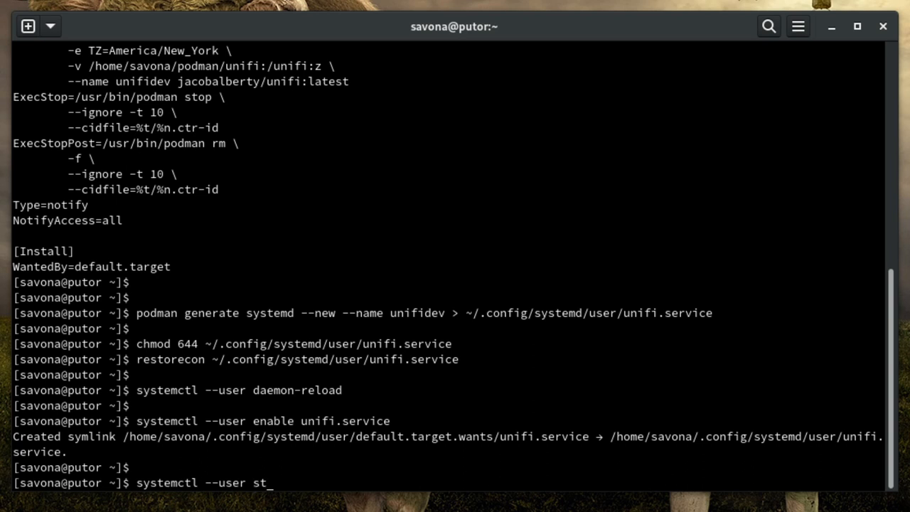
type("atus unifi.")
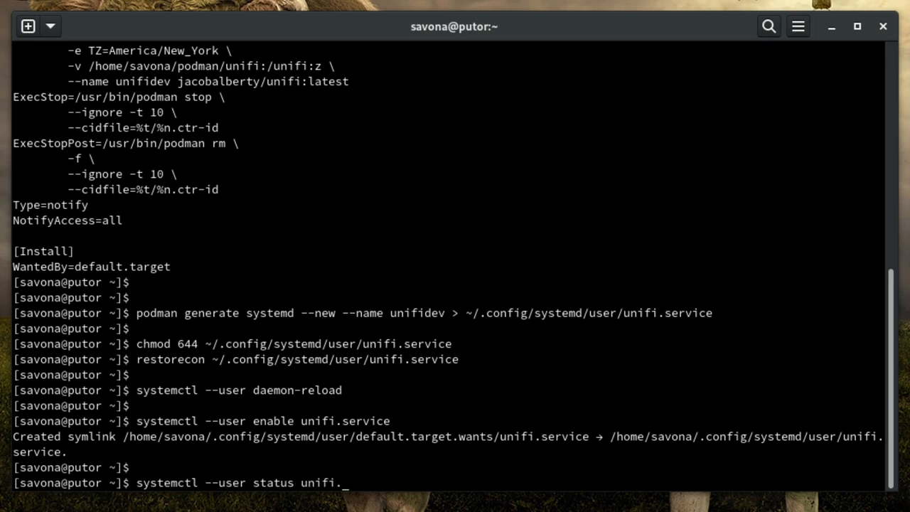
key("Return")
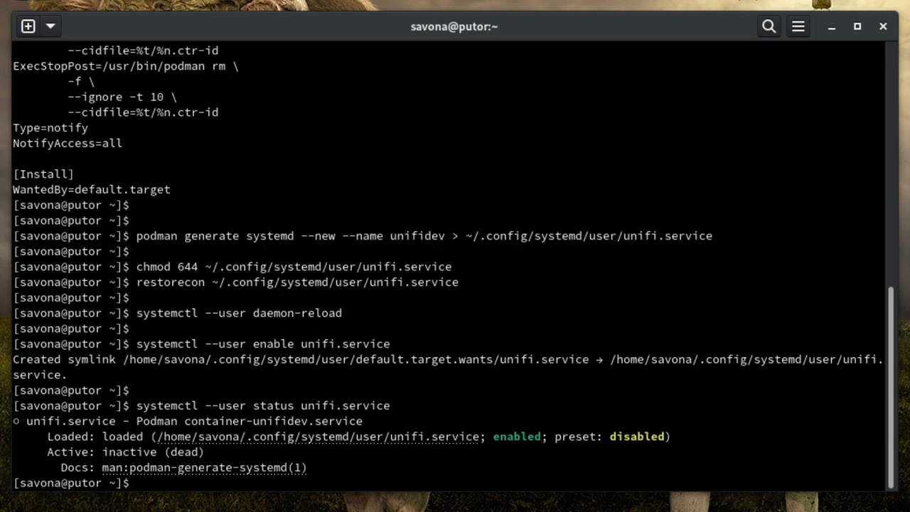
mouse_move(574, 420)
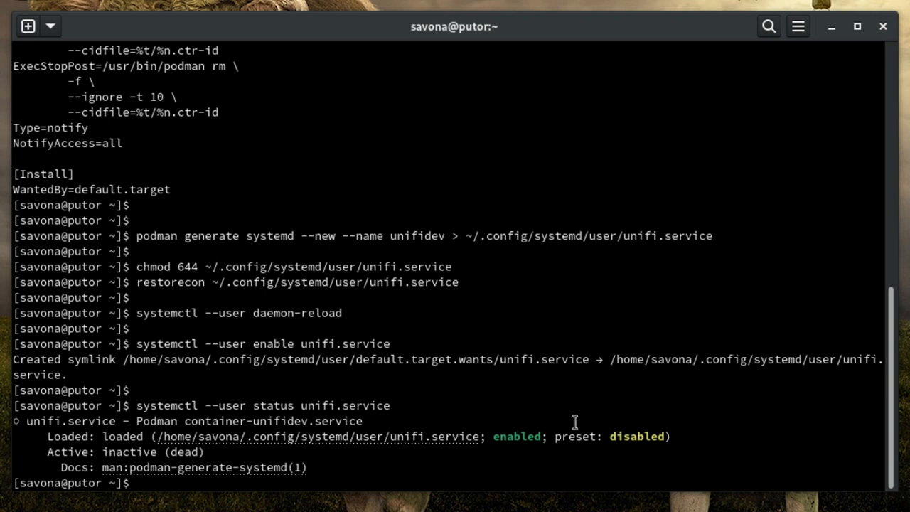
double_click(517, 435)
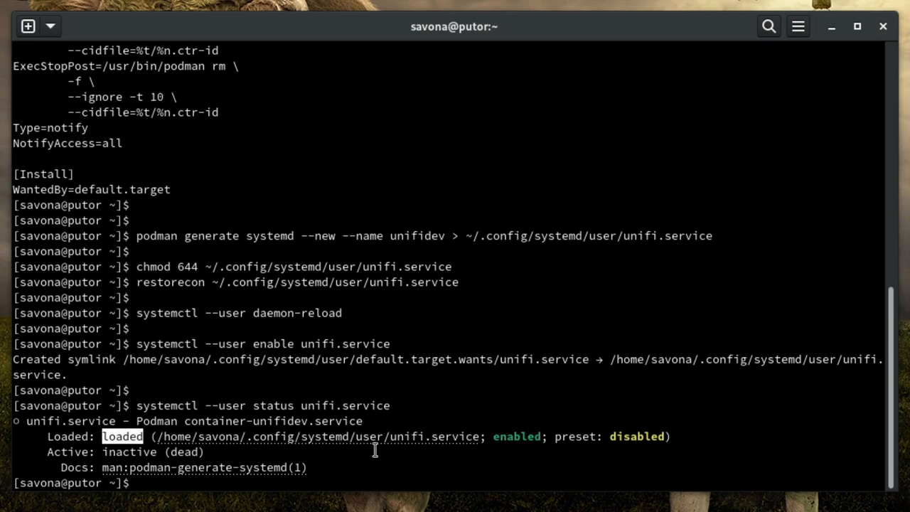
mouse_move(855, 401)
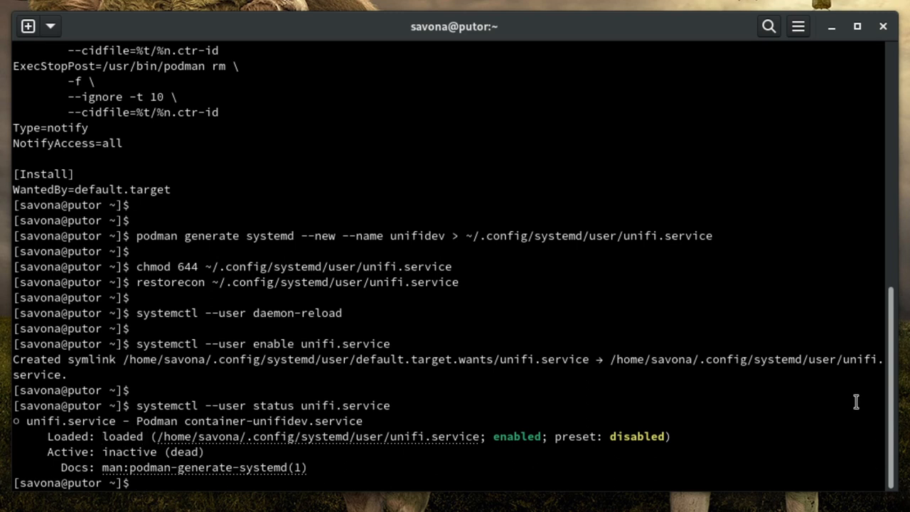